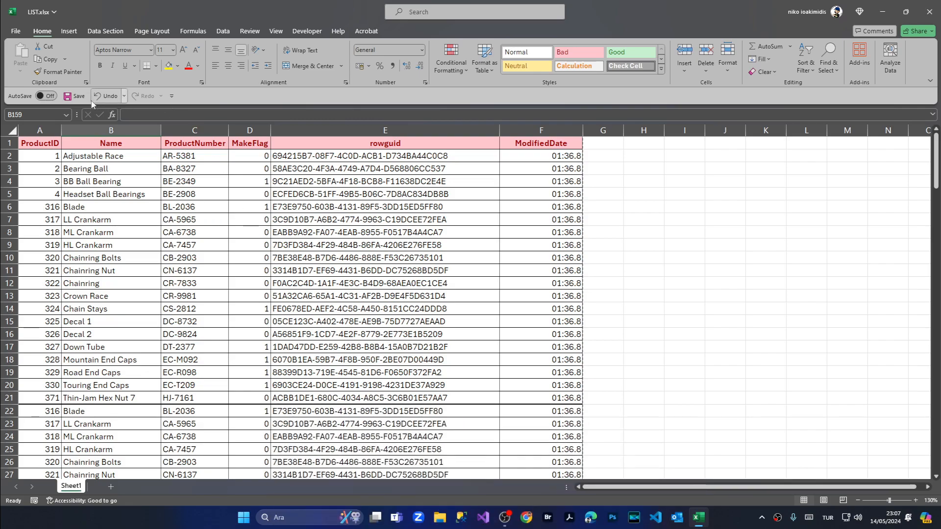
Preview how the product sheet prints, checking the second page before returning to the sheet
{"action": "scroll", "scroll_direction": "down", "scroll_amount": 3}
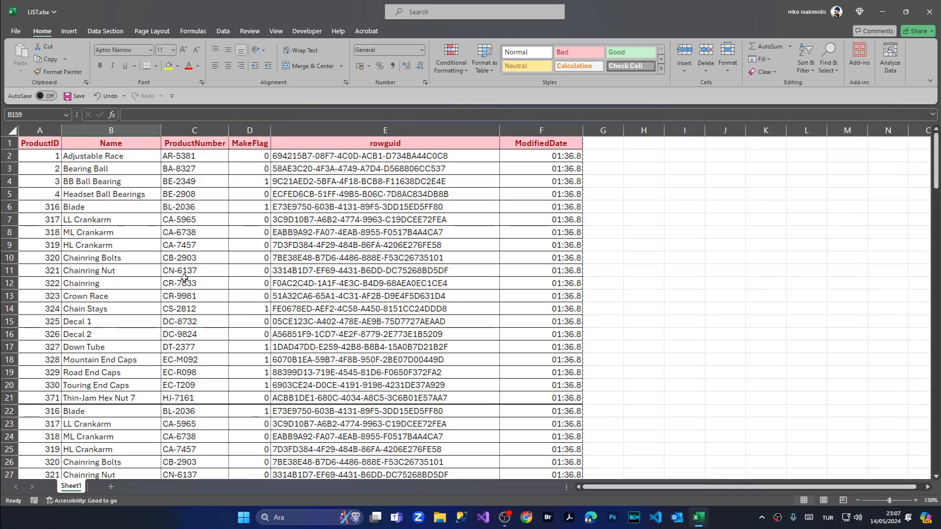
{"action": "key", "text": "ctrl+p"}
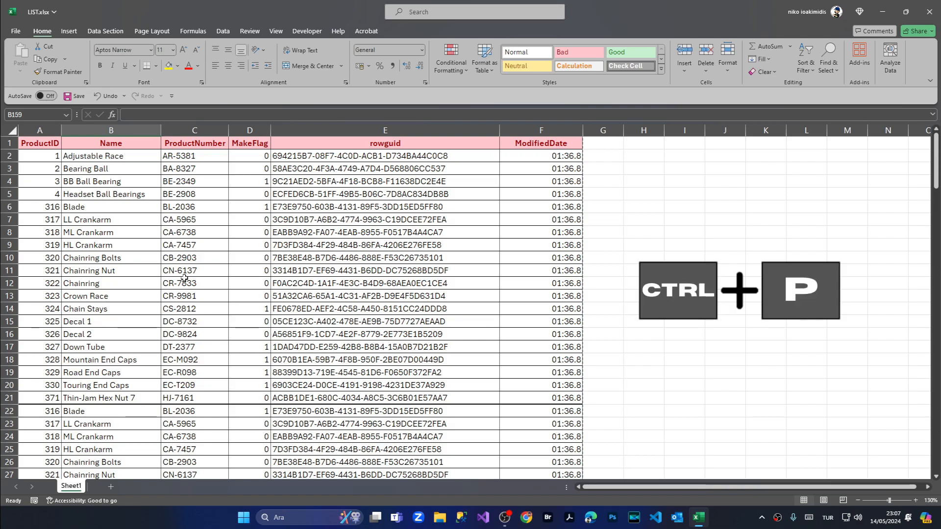
{"action": "key", "text": "ctrl+p"}
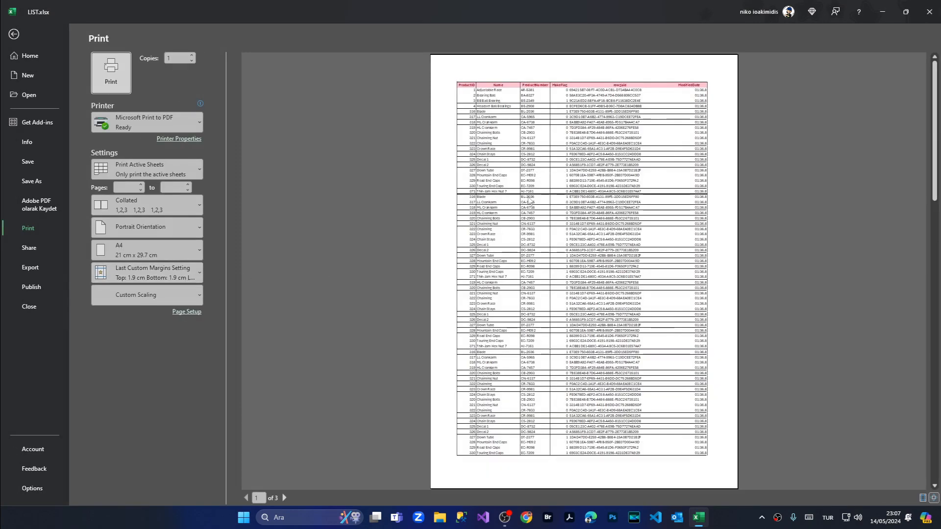
{"action": "mouse_move", "coordinate": [558, 283]}
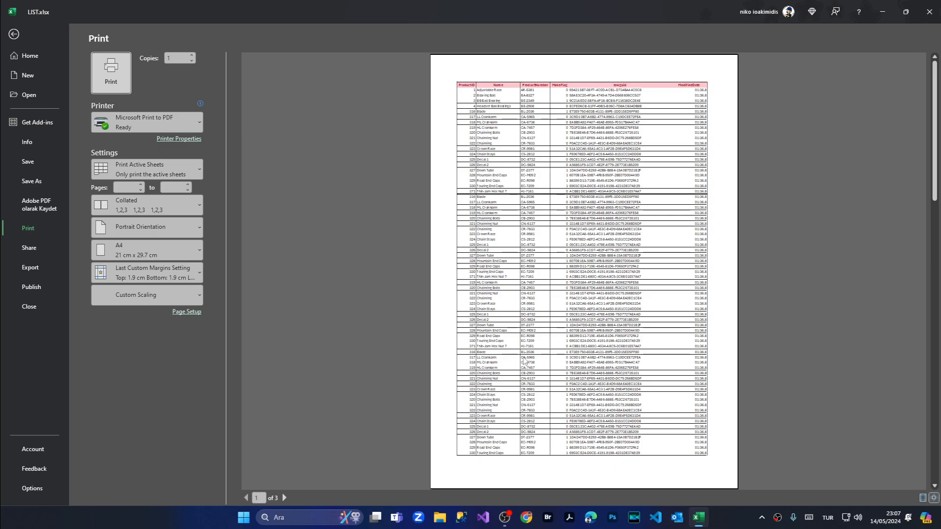
{"action": "left_click", "coordinate": [284, 498]}
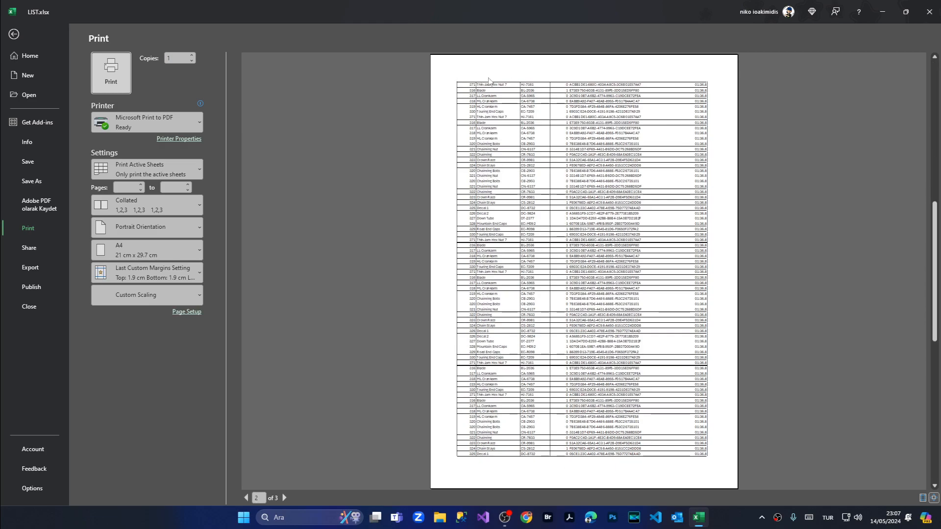
{"action": "mouse_move", "coordinate": [593, 308]}
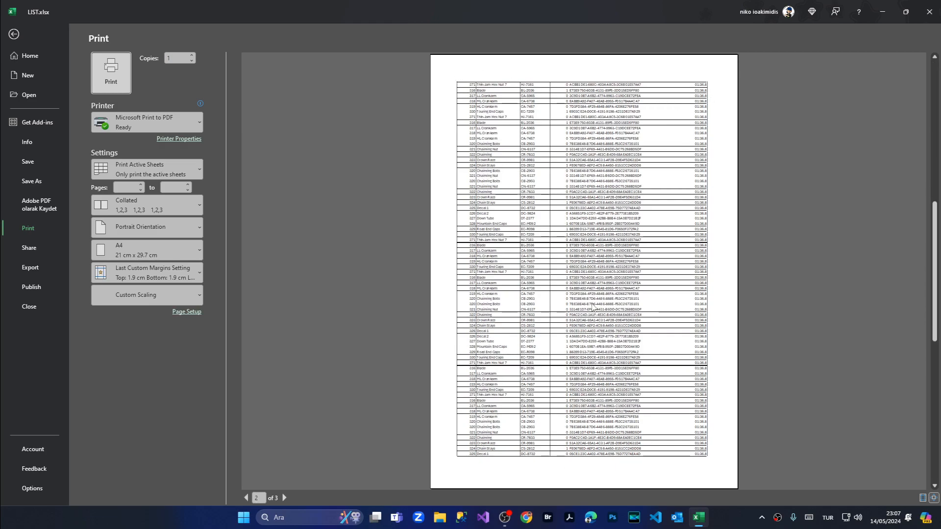
{"action": "left_click", "coordinate": [246, 498]}
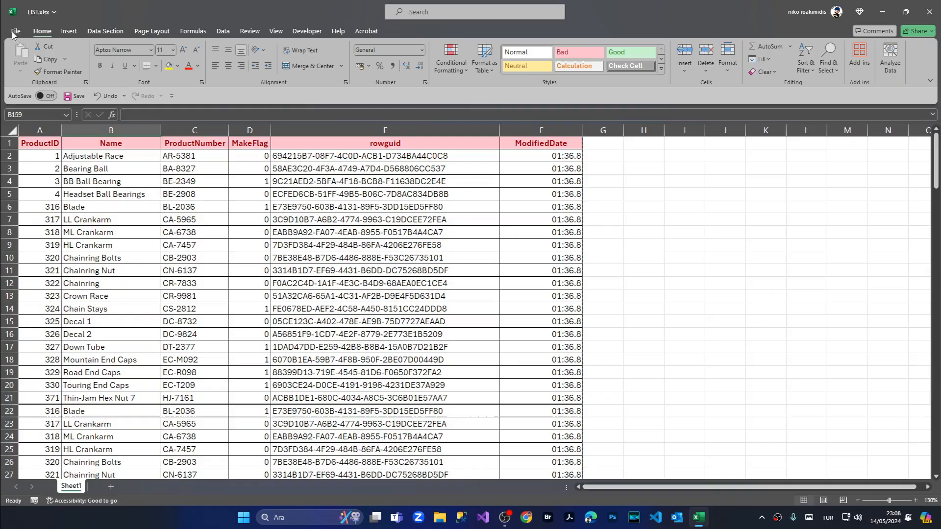
Set row 1 ($1:$1) as the rows to repeat at top in Print Titles
{"action": "left_click", "coordinate": [40, 143]}
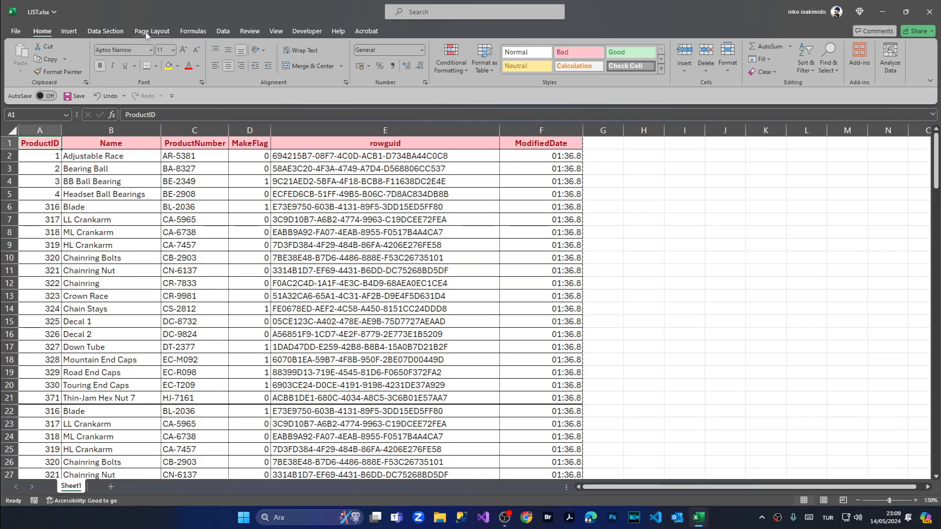
{"action": "left_click", "coordinate": [152, 32]}
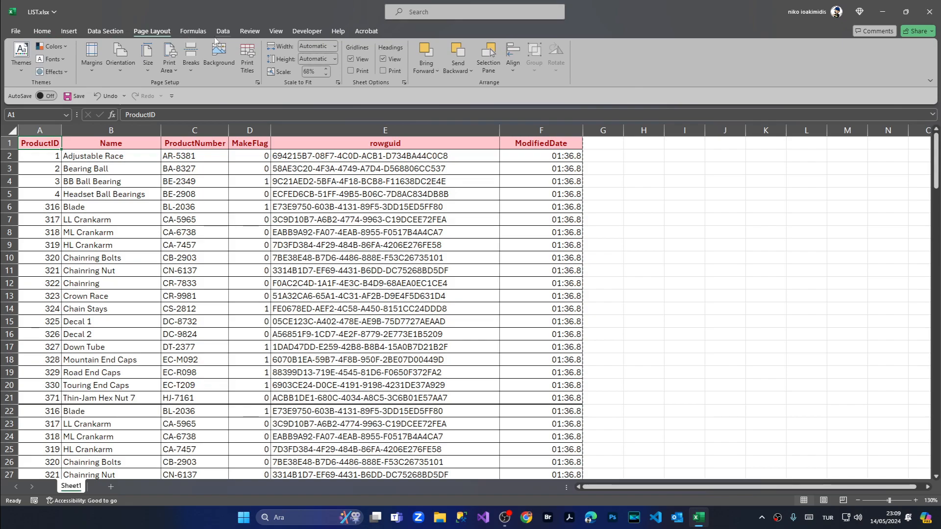
{"action": "left_click", "coordinate": [258, 83]}
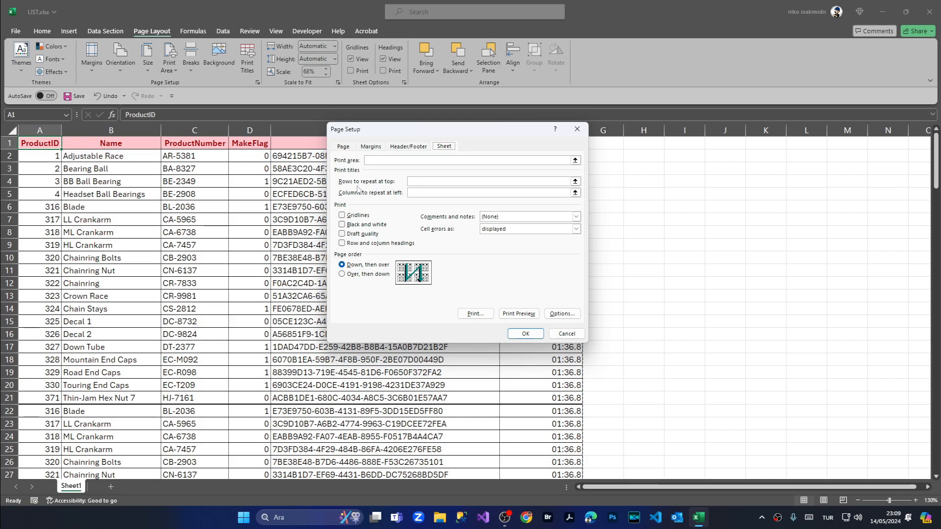
{"action": "left_click", "coordinate": [486, 181]}
{"action": "type", "text": "$1:$1"}
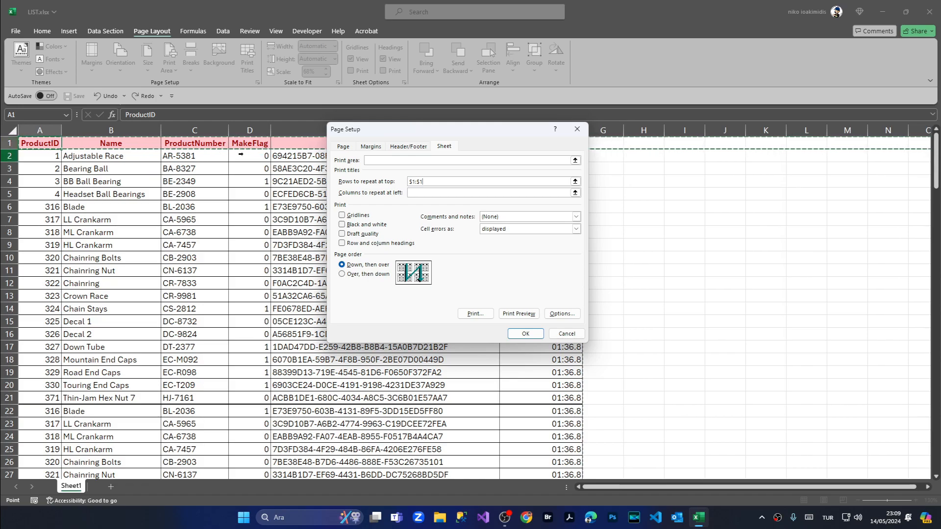
{"action": "left_click", "coordinate": [524, 333]}
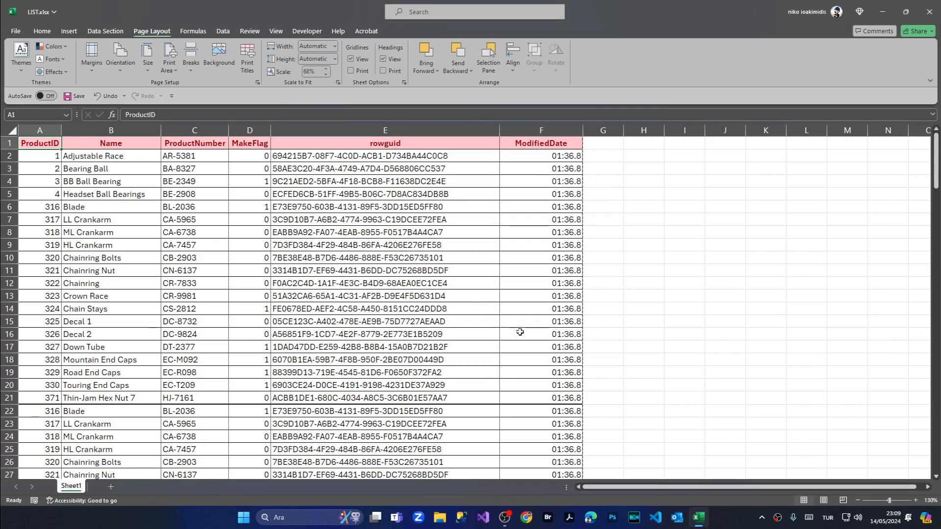
{"action": "key", "text": "ctrl+p"}
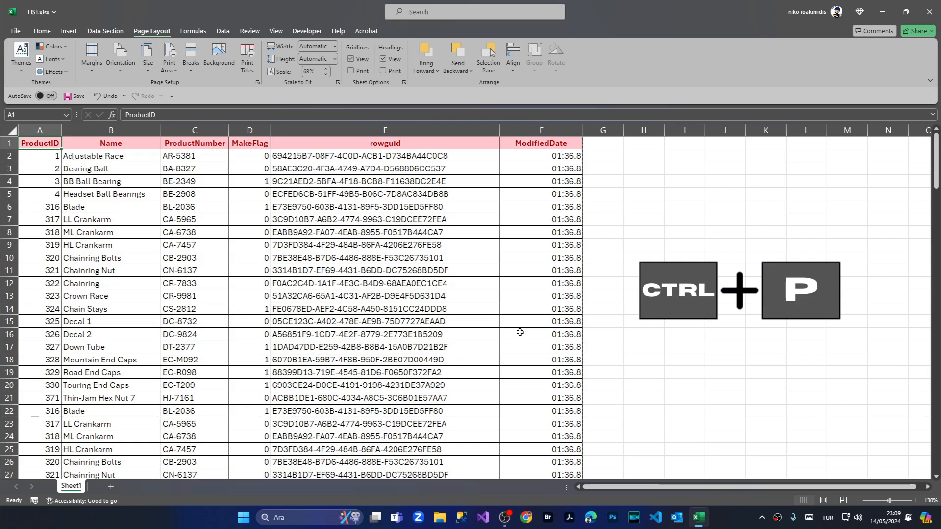
{"action": "key", "text": "ctrl+p"}
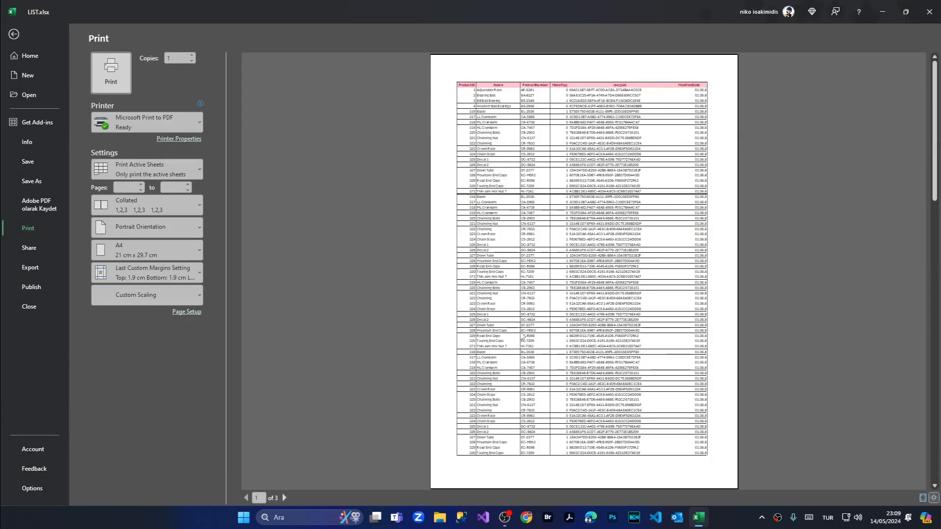
{"action": "mouse_move", "coordinate": [258, 471]}
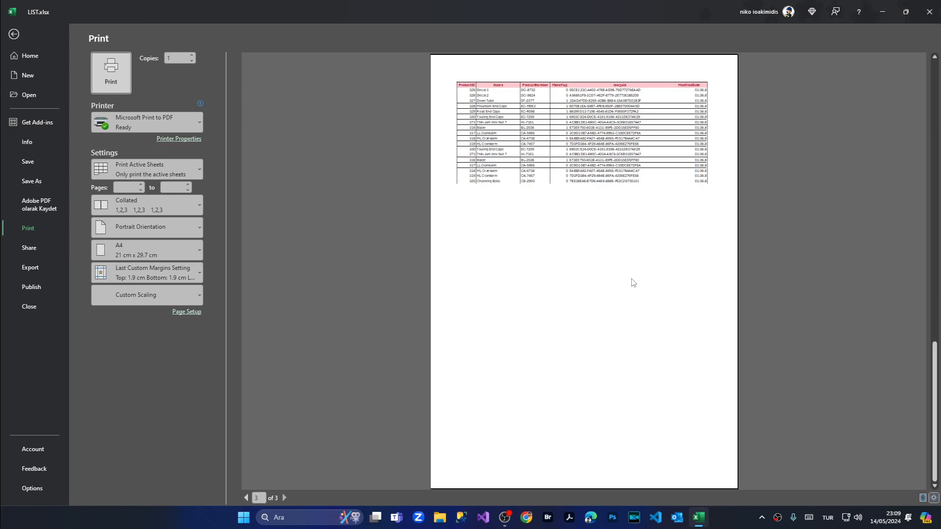
{"action": "left_click", "coordinate": [246, 497]}
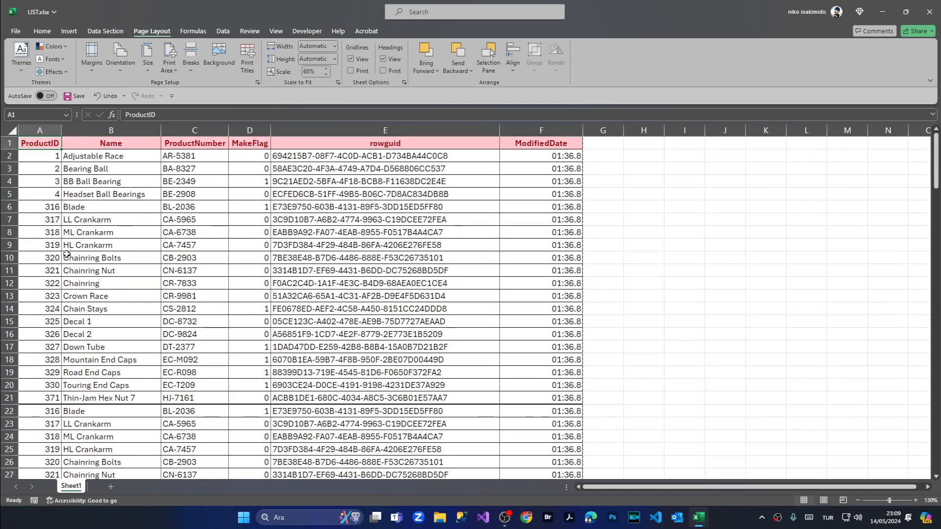
Scroll briefly through the product rows, then bring up the View ribbon options
{"action": "scroll", "scroll_direction": "down", "scroll_amount": 3}
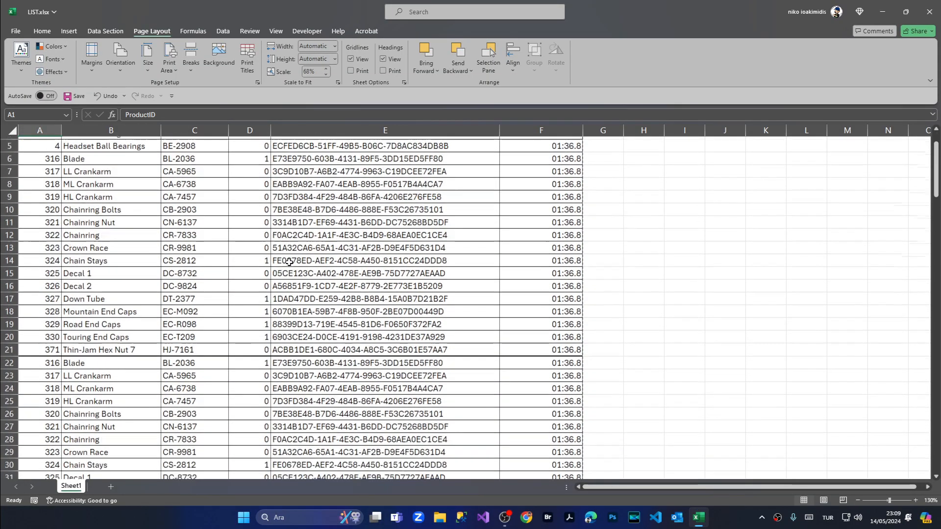
{"action": "scroll", "scroll_direction": "down", "scroll_amount": 3}
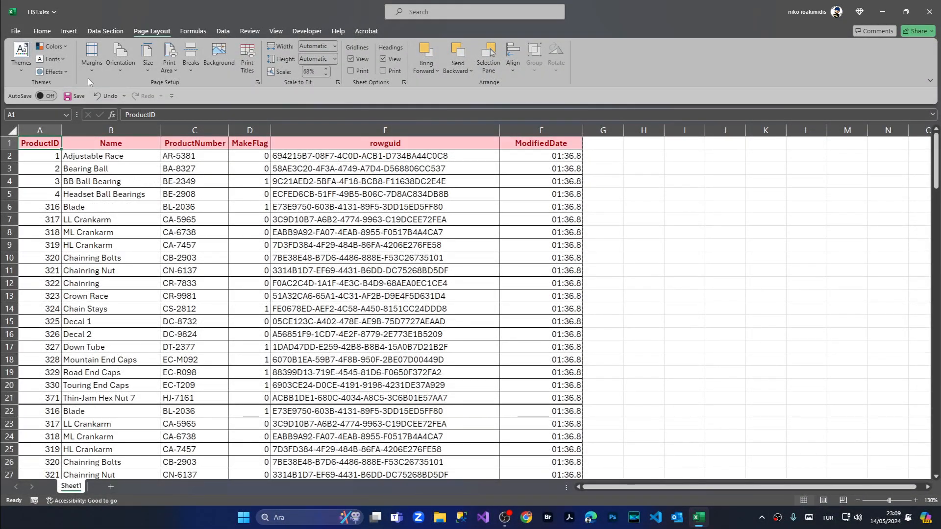
{"action": "left_click", "coordinate": [276, 31]}
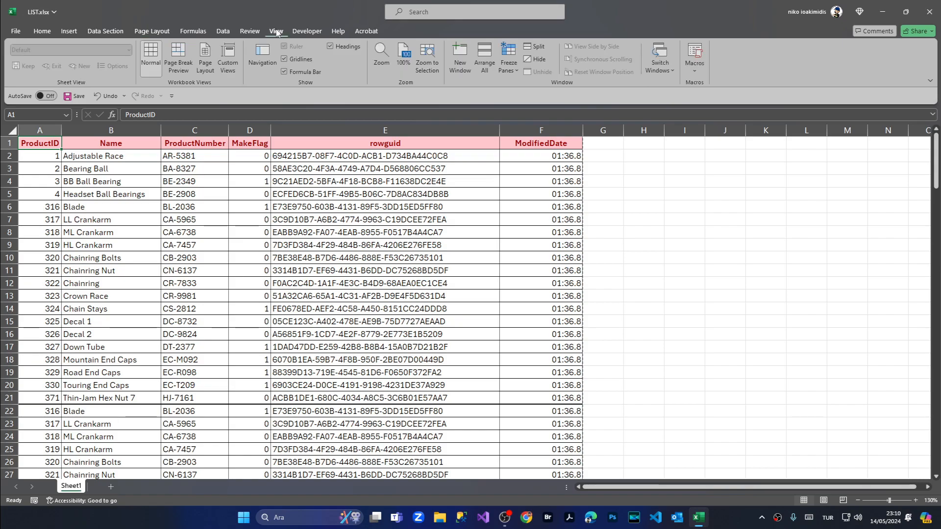
{"action": "mouse_move", "coordinate": [575, 89]}
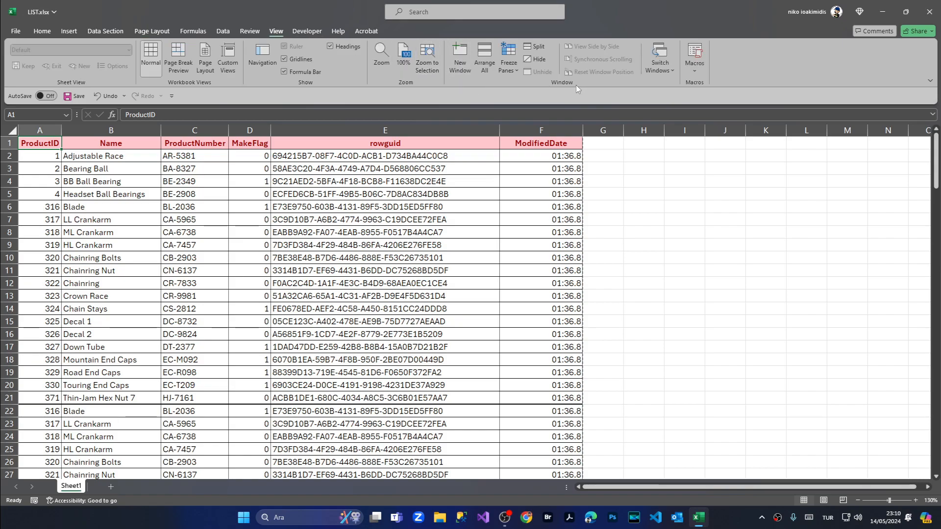
Freeze the top row, then scroll down and back up to confirm headers stay visible
{"action": "left_click", "coordinate": [507, 56]}
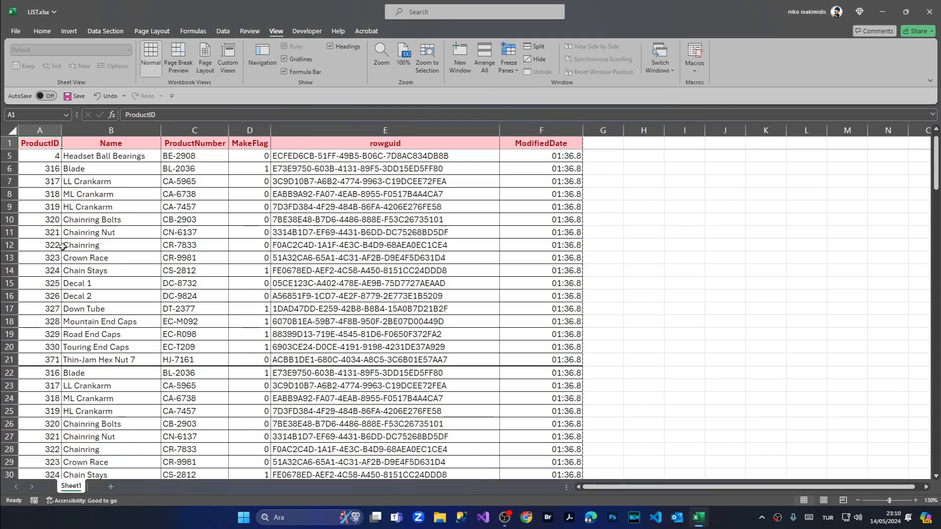
{"action": "scroll", "scroll_direction": "down", "scroll_amount": 3}
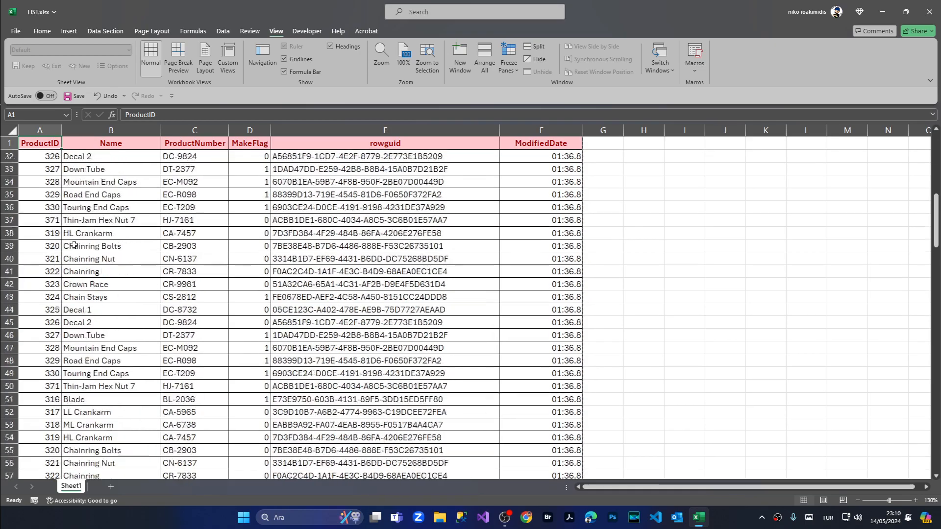
{"action": "scroll", "scroll_direction": "down", "scroll_amount": 3}
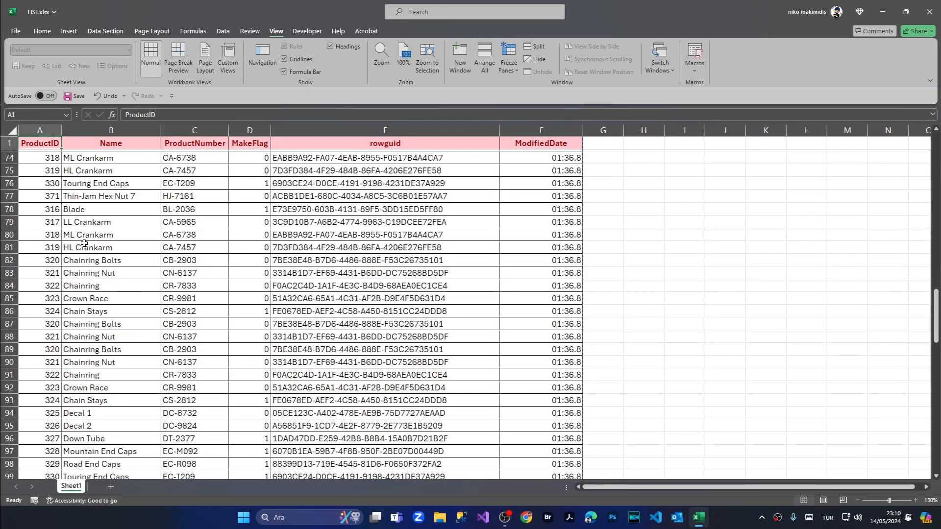
{"action": "scroll", "scroll_direction": "up", "scroll_amount": 3}
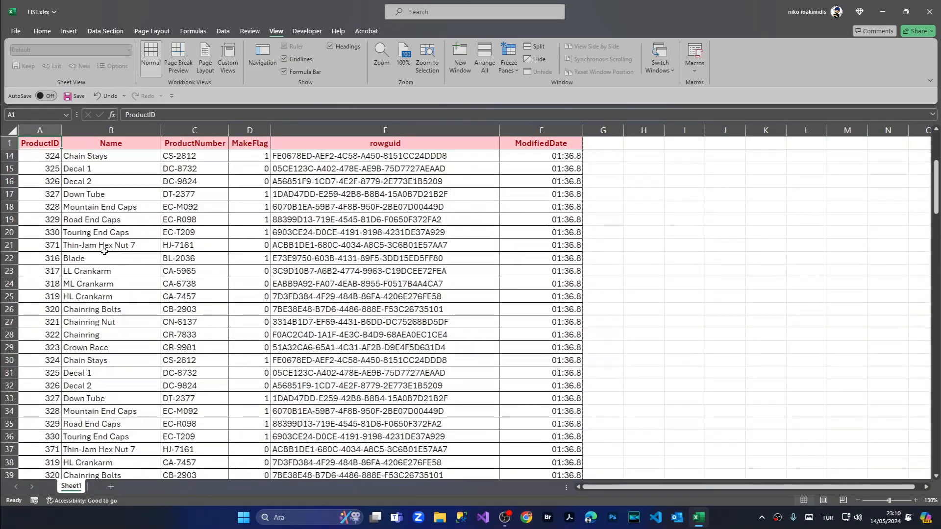
{"action": "scroll", "scroll_direction": "up", "scroll_amount": 3}
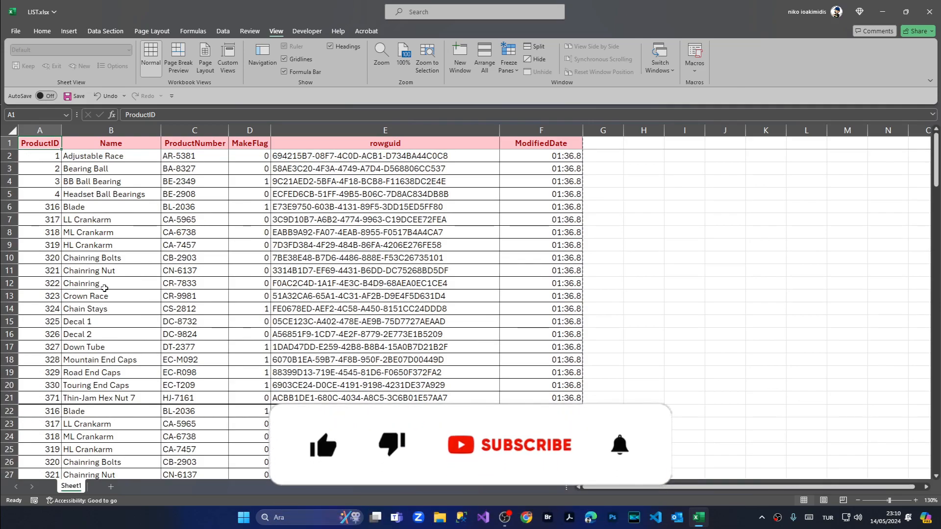